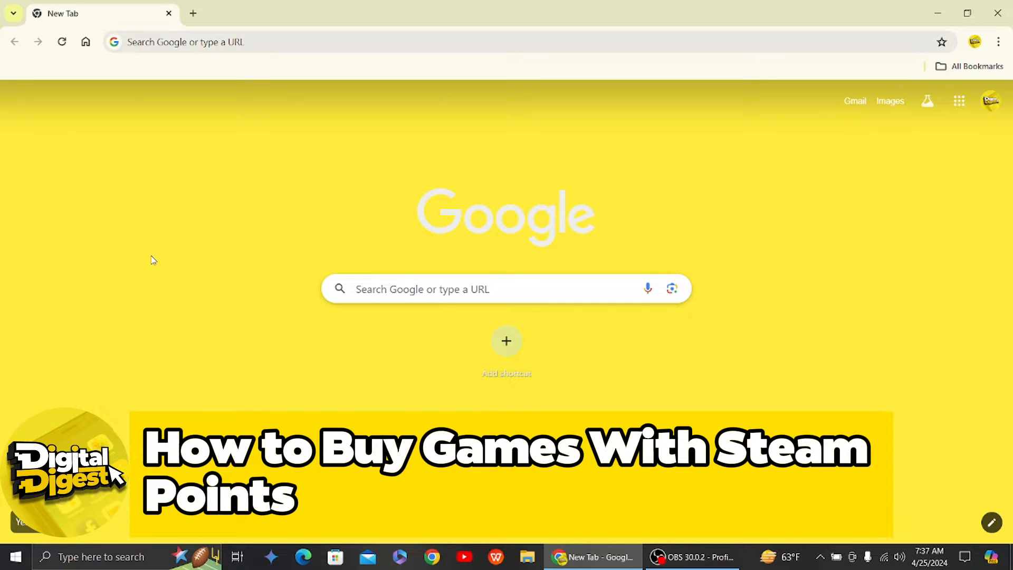
- Search Google for "steam" and scan the results for the official Steam store site
text(steam)
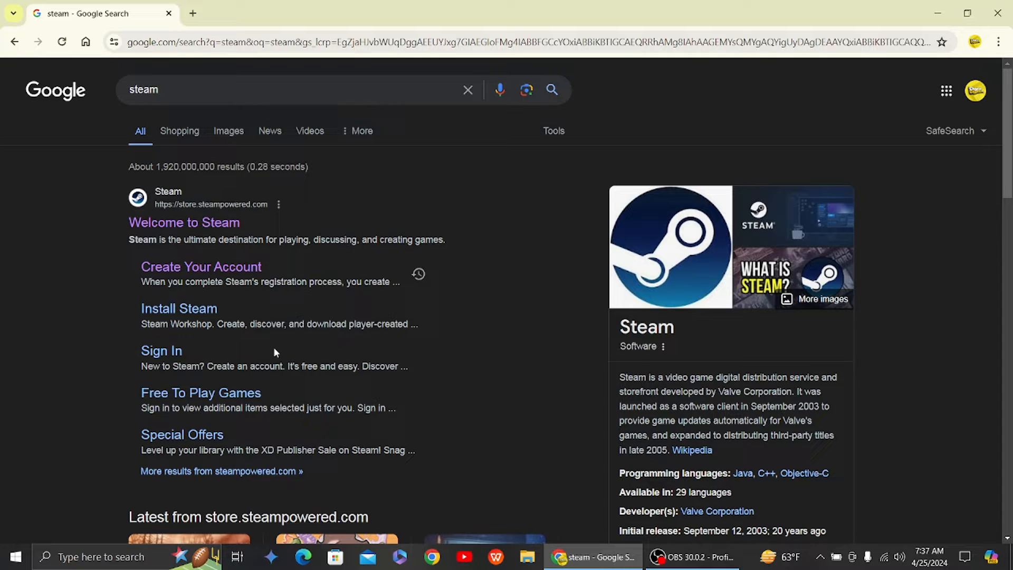
mouse_move(236, 67)
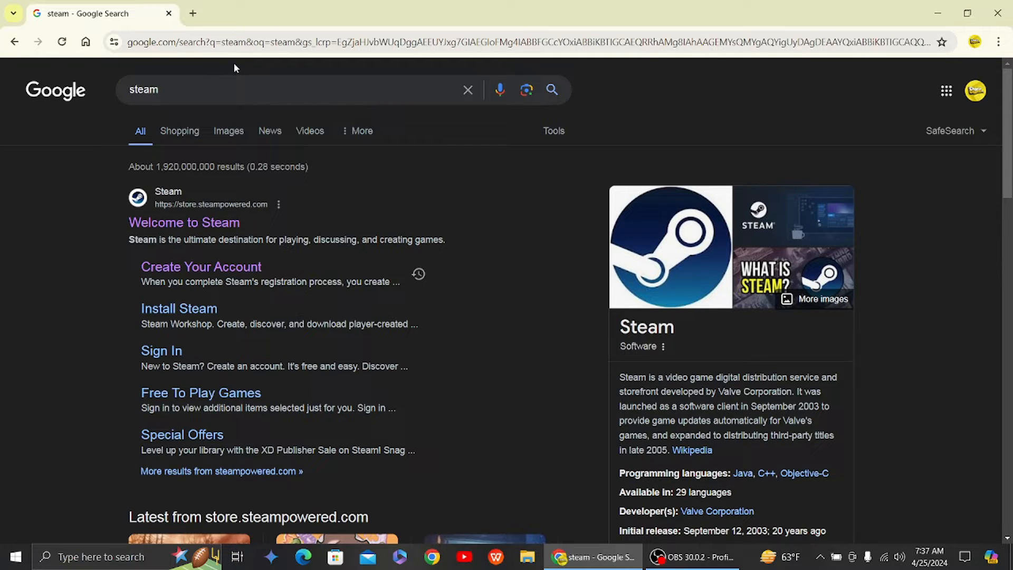
mouse_move(186, 114)
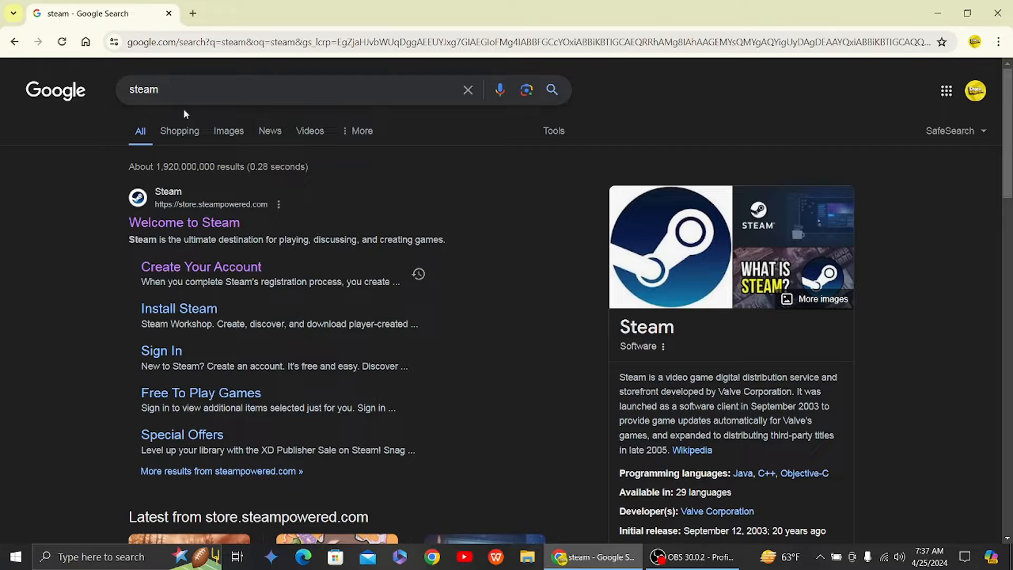
scroll(down, 3)
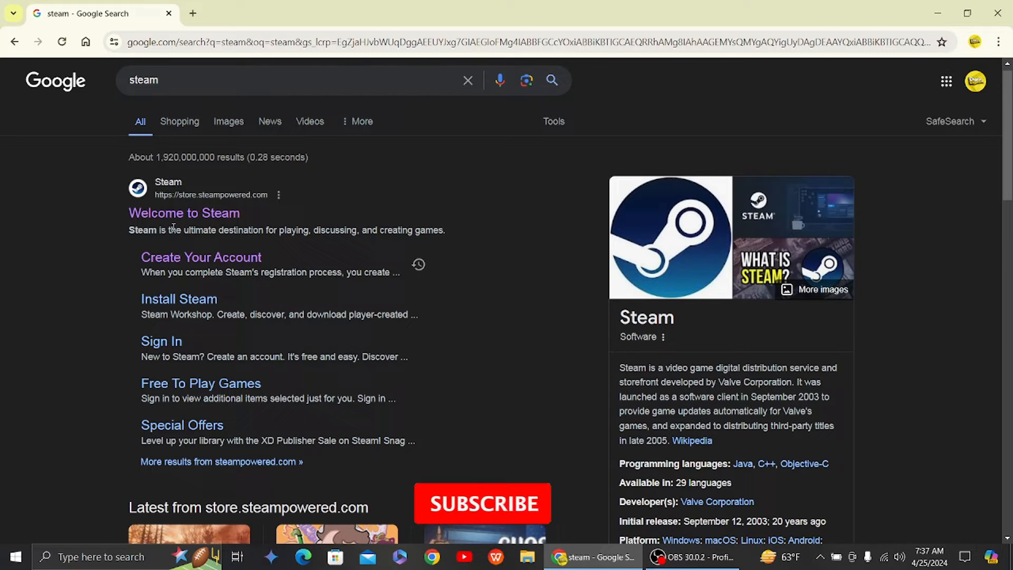
- Follow the "Welcome to Steam" result under store.steampowered.com to the Steam store homepage
click(482, 502)
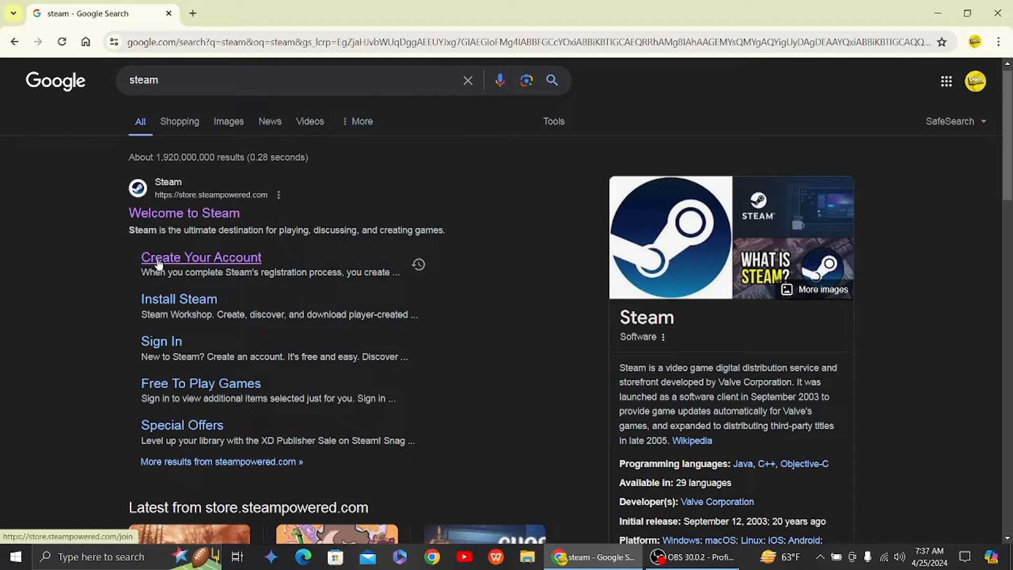
mouse_move(79, 264)
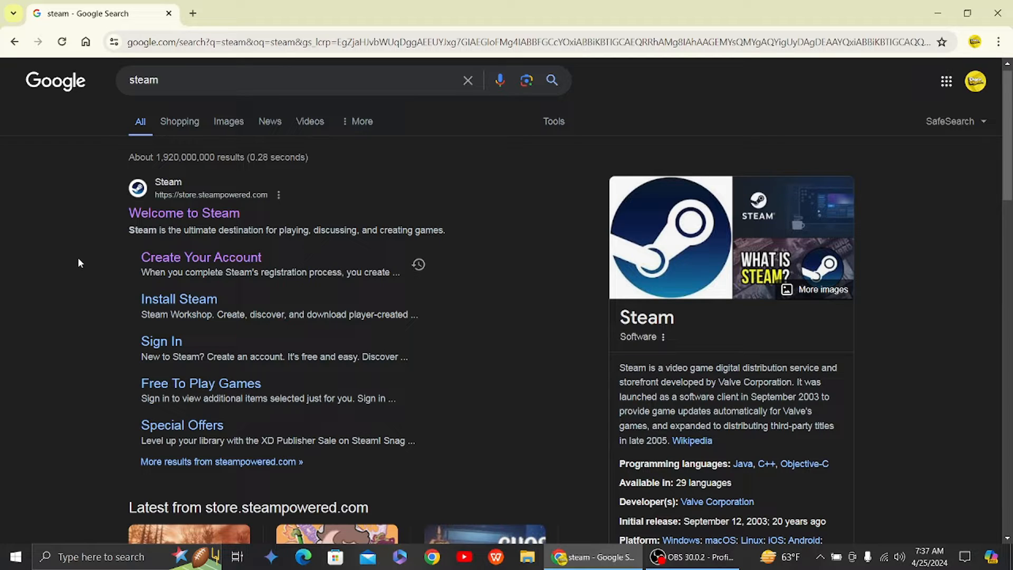
mouse_move(170, 221)
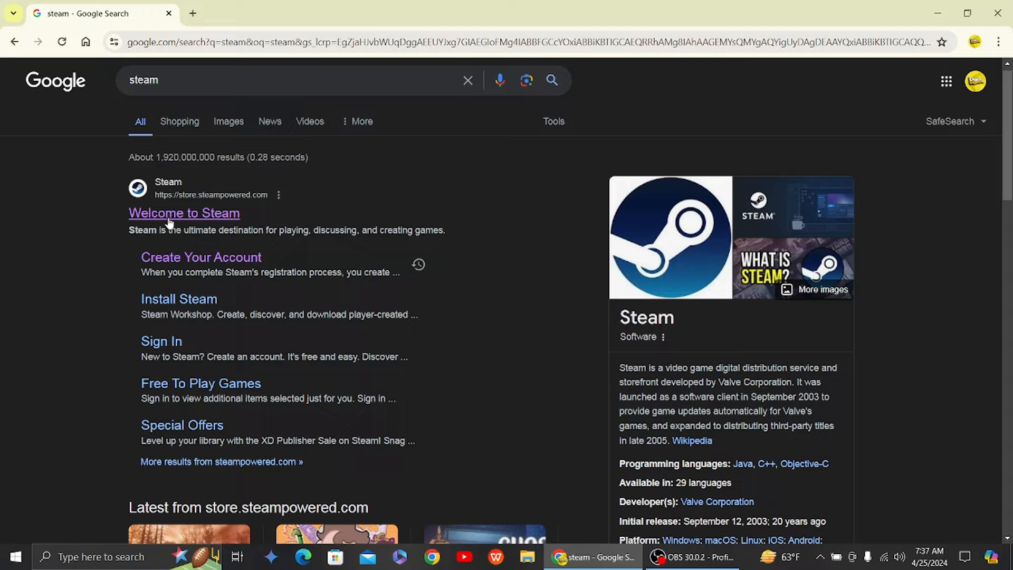
mouse_move(167, 218)
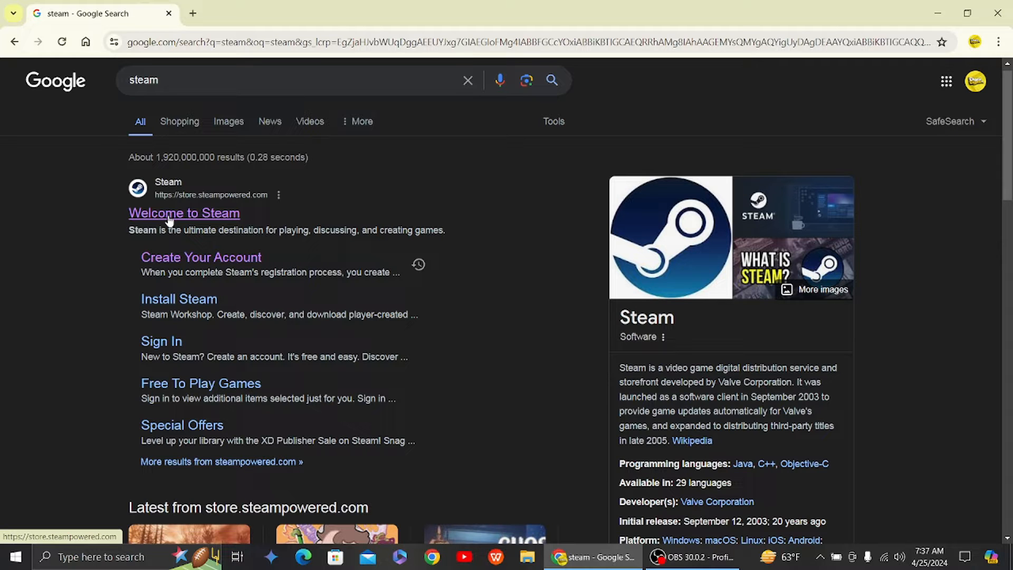
click(169, 213)
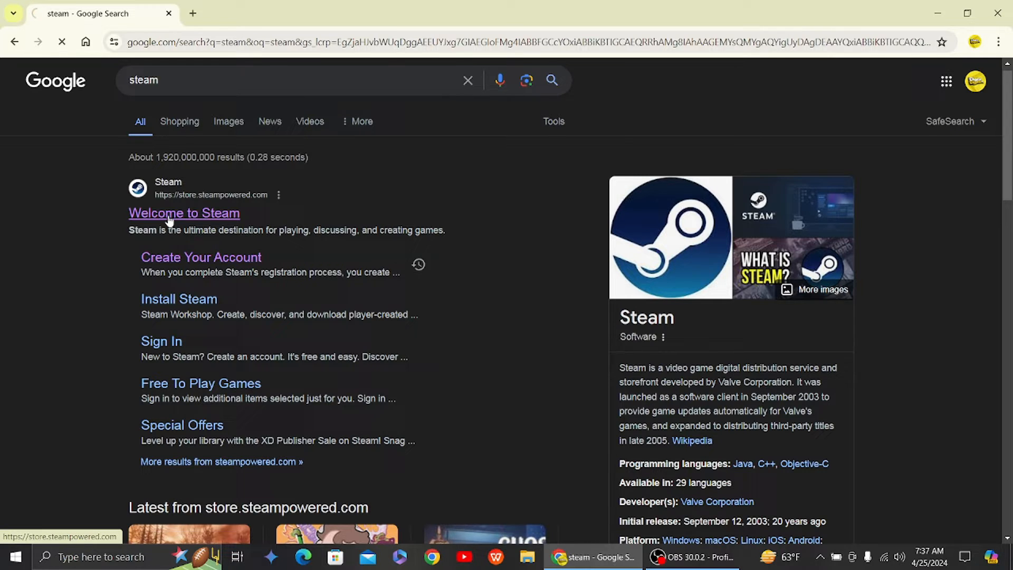
click(184, 213)
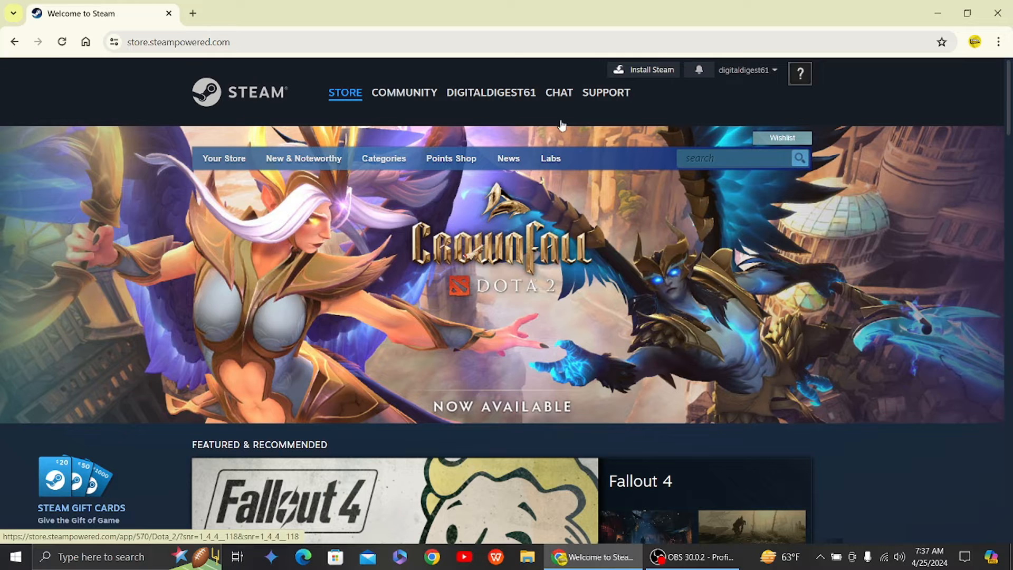
mouse_move(282, 359)
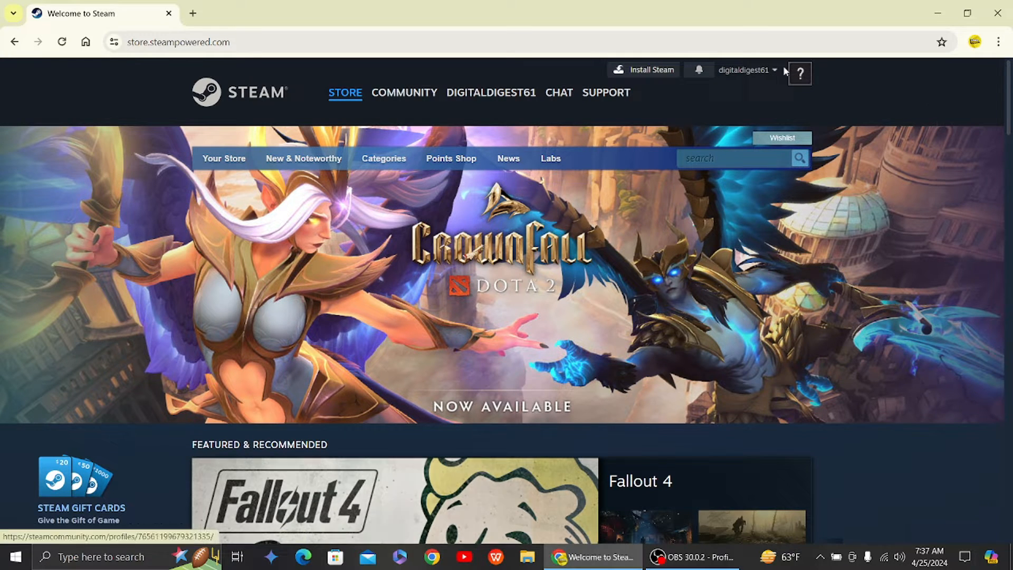
- Go from the store front page to the Points Shop via the header bar
click(745, 70)
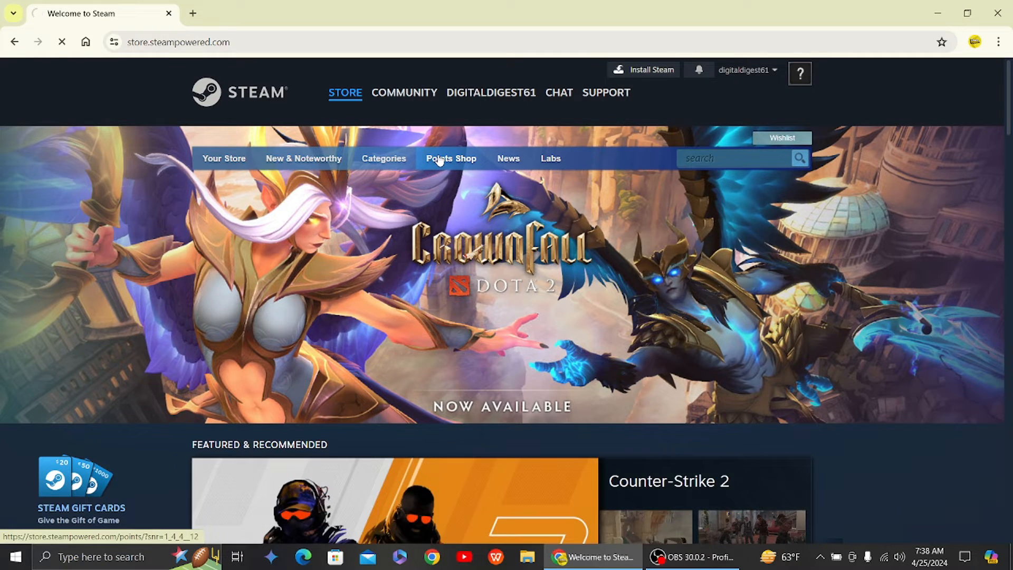
click(451, 159)
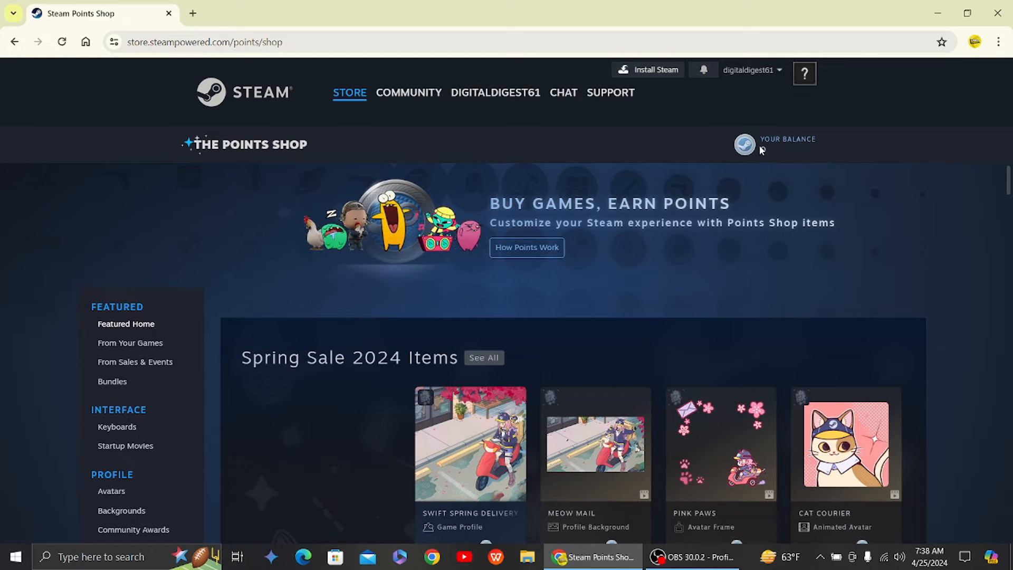
- Review the loaded Points Shop showing a balance of 0 and Spring Sale 2024 point prices
scroll(down, 3)
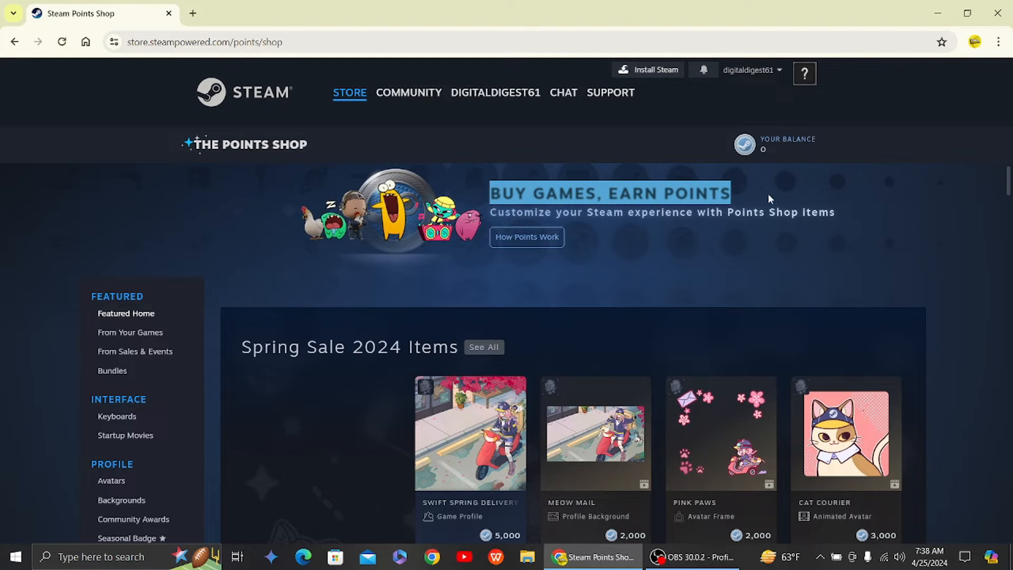
mouse_move(567, 147)
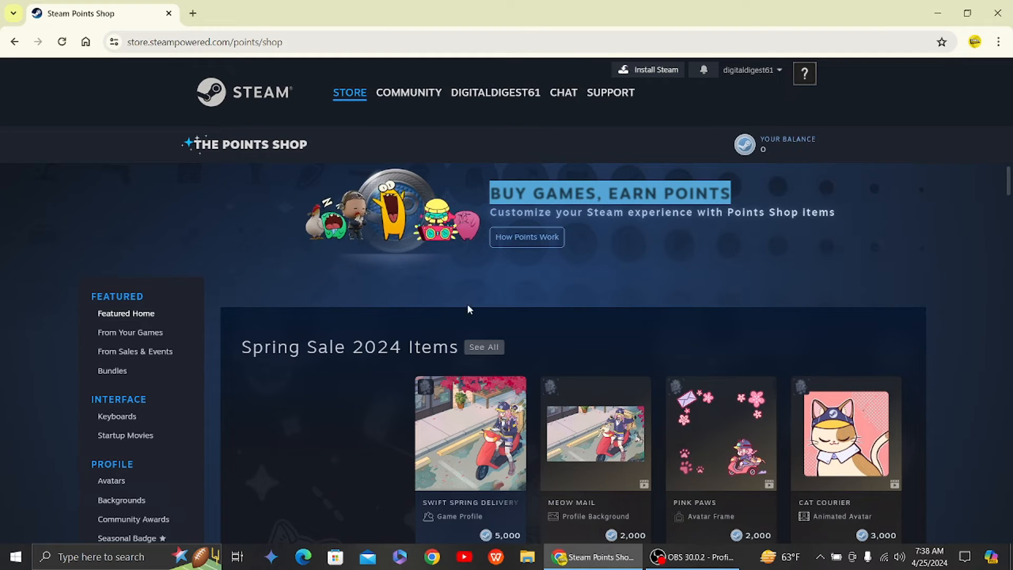
mouse_move(516, 150)
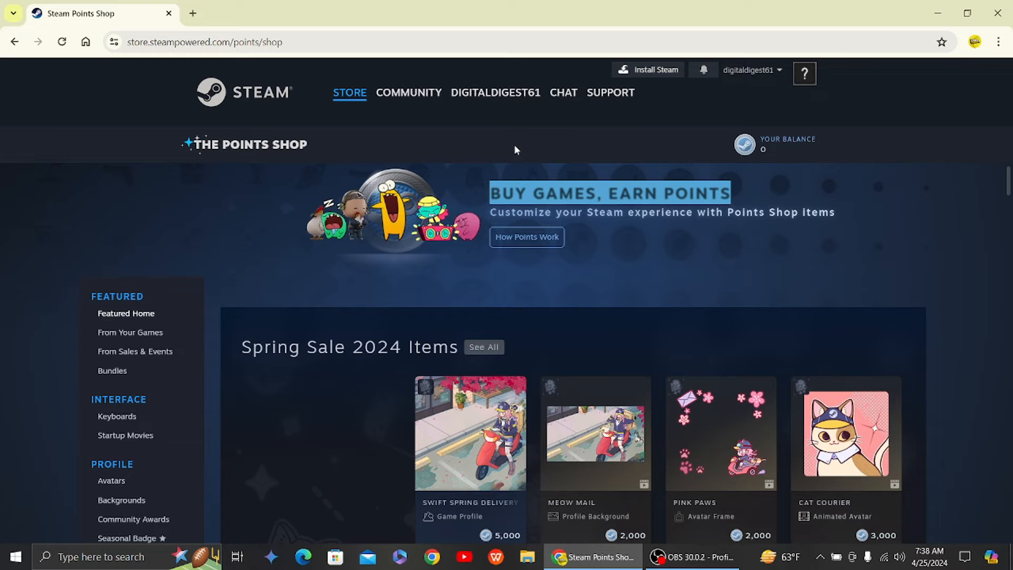
scroll(down, 3)
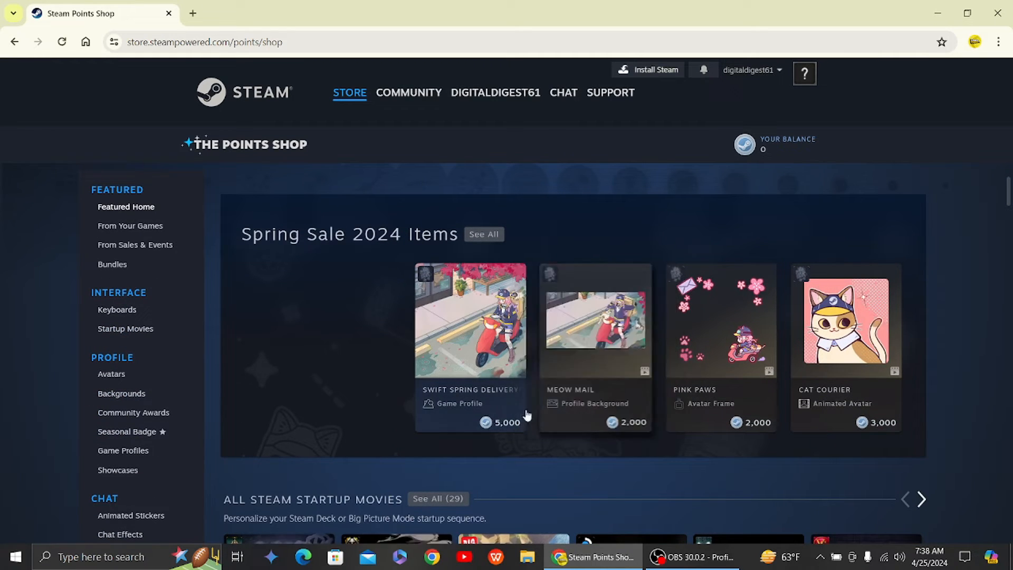
scroll(down, 3)
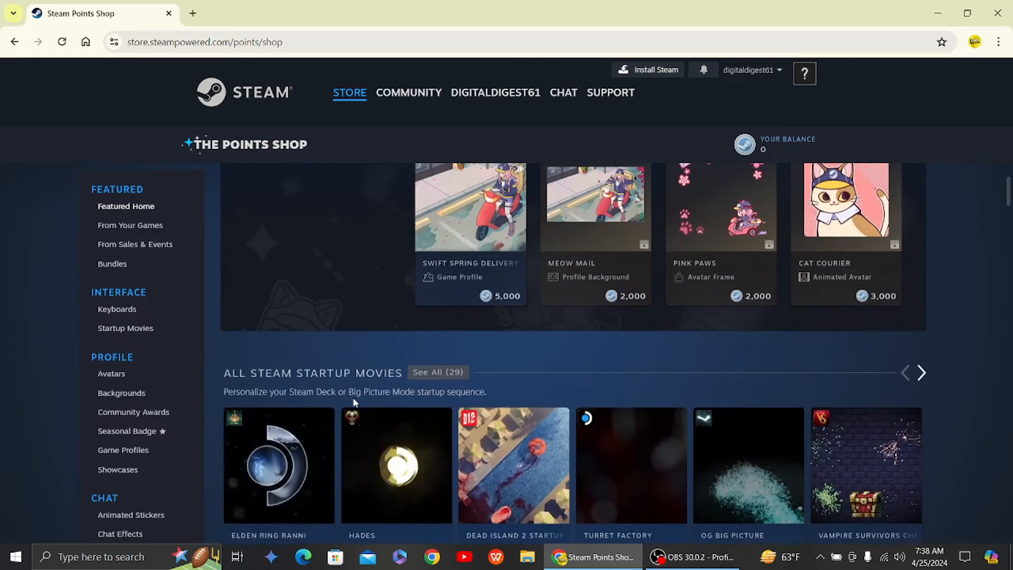
scroll(down, 3)
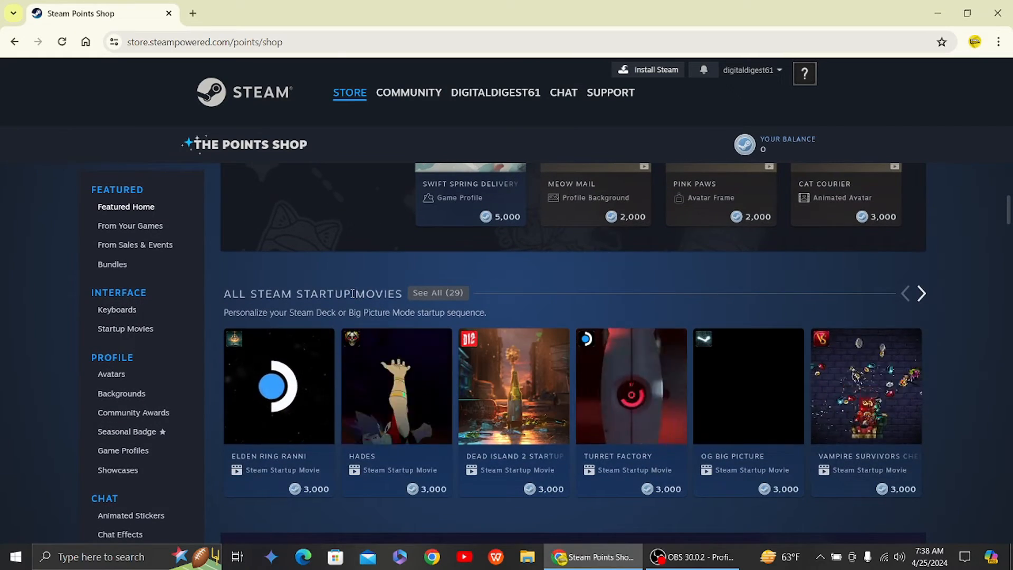
scroll(down, 3)
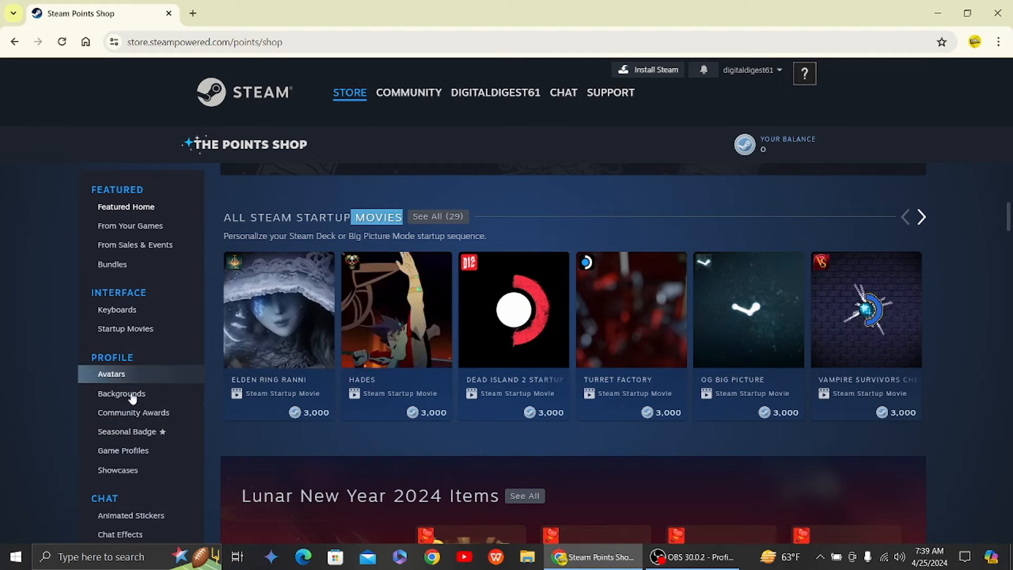
- Browse the Game Profiles category, listing popular, artist and all profiles at 5,000–10,000 points
click(122, 450)
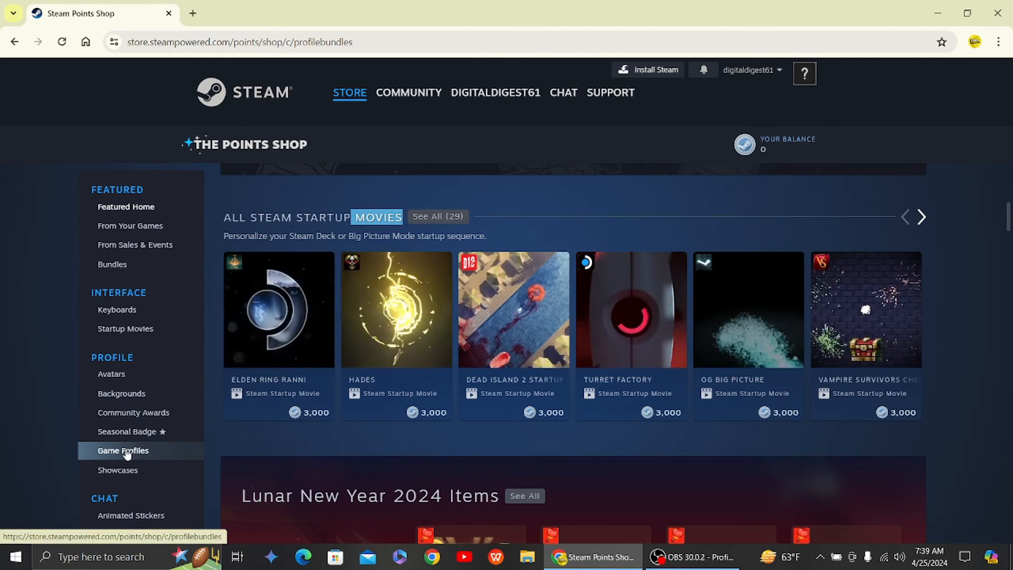
click(122, 449)
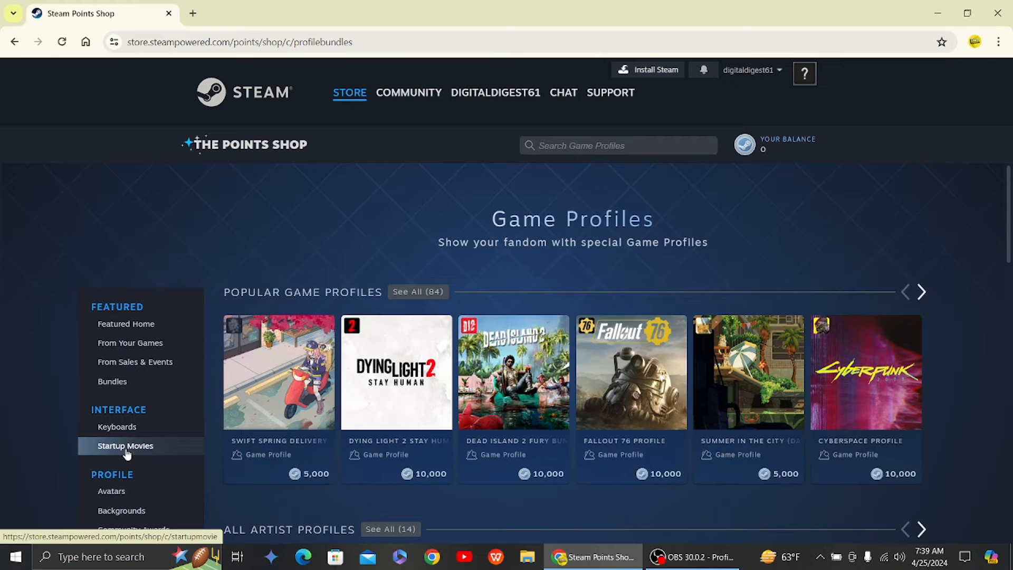
mouse_move(593, 256)
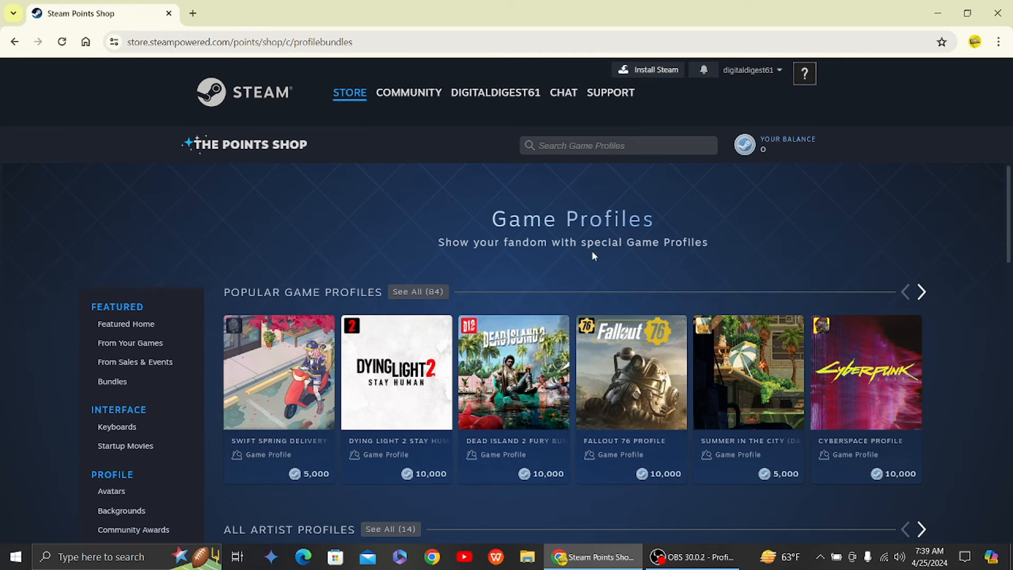
scroll(down, 3)
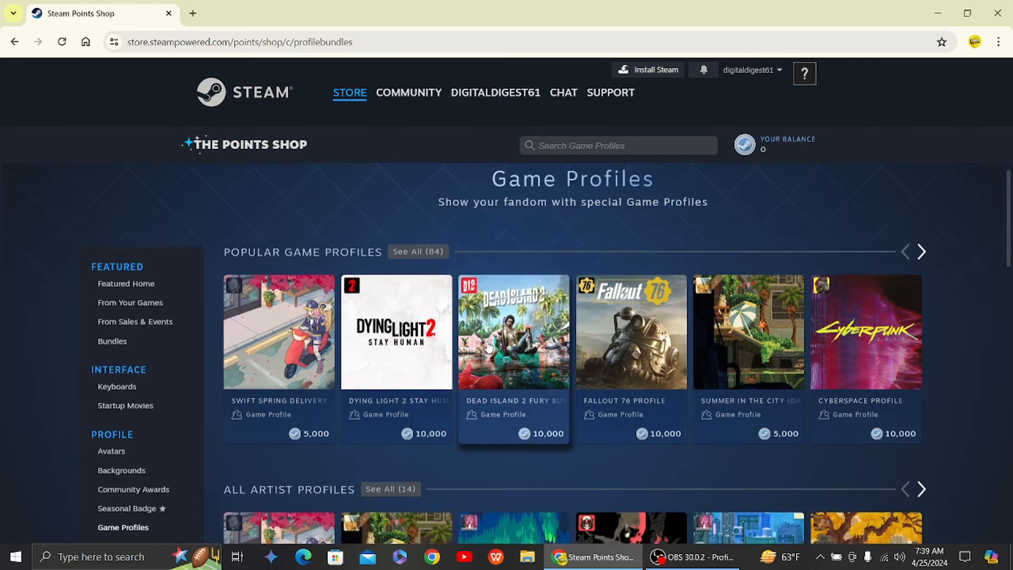
scroll(down, 3)
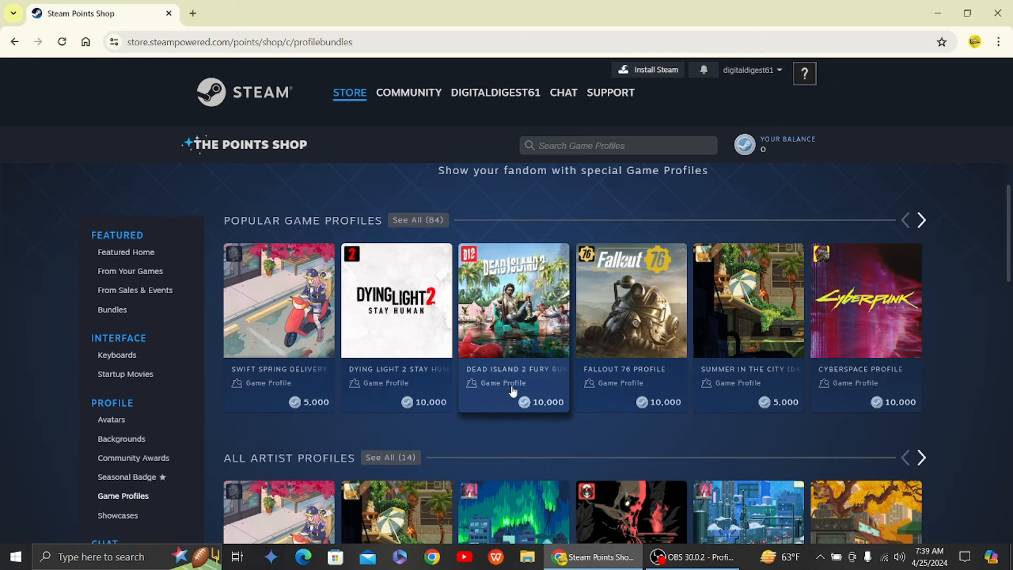
mouse_move(457, 403)
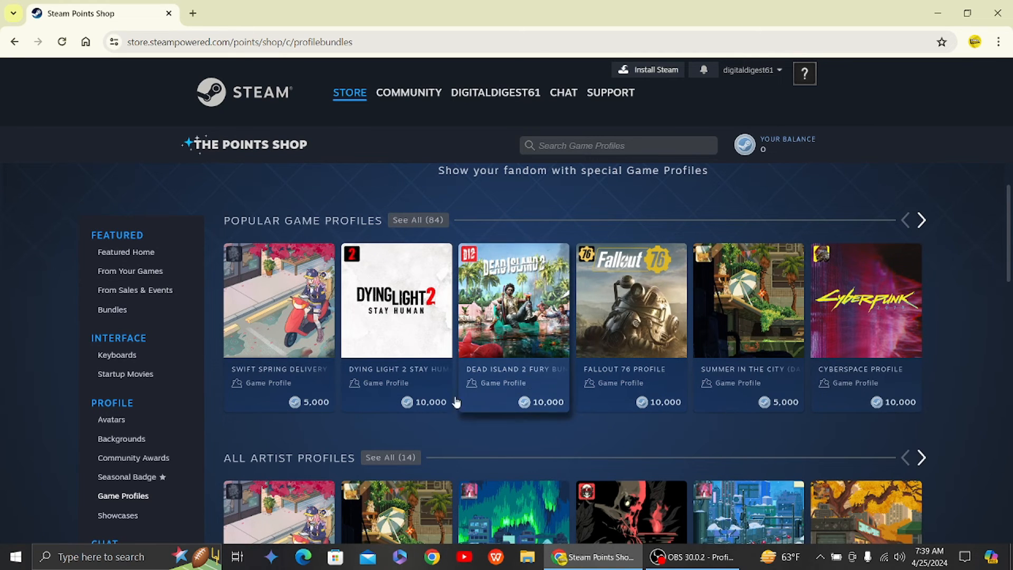
scroll(down, 3)
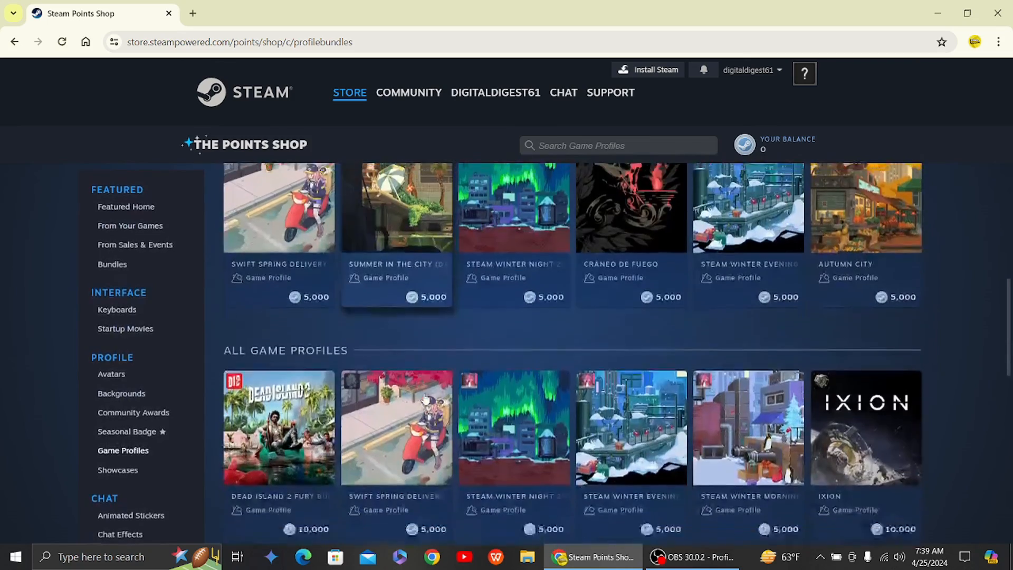